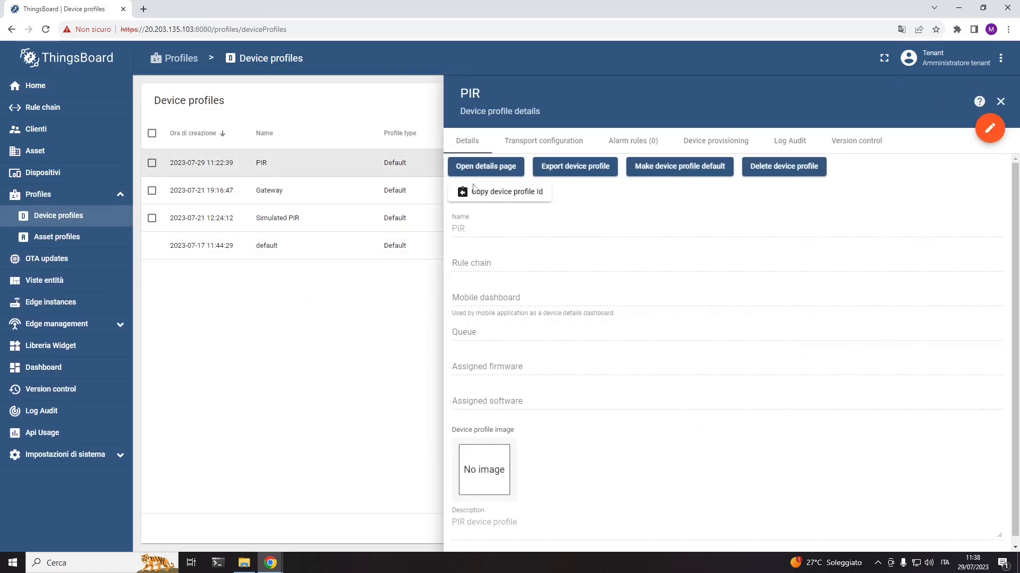
pyautogui.moveTo(76, 180)
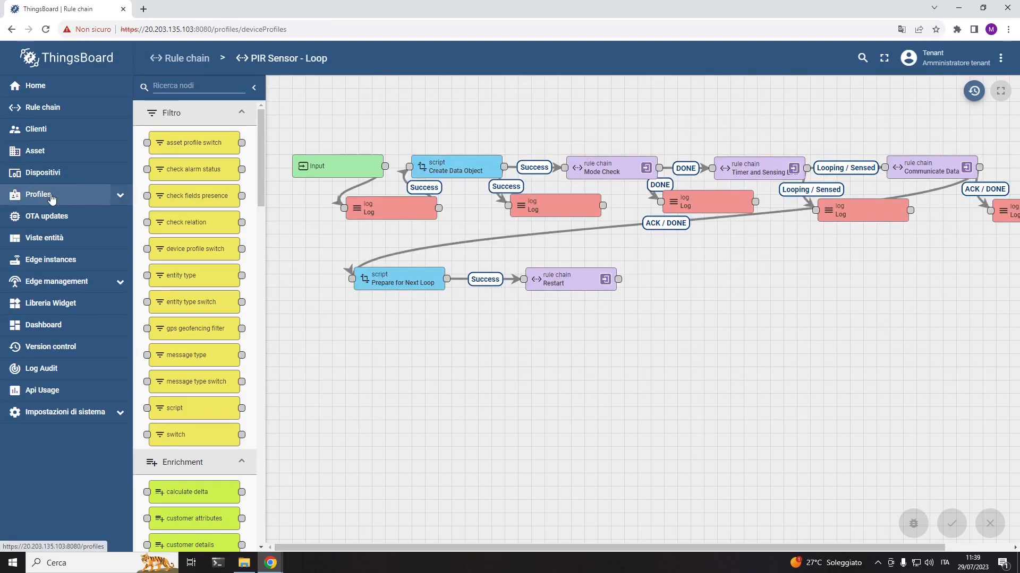
# Show the Dispositivi list to start adding the PIR3 device
pyautogui.click(37, 194)
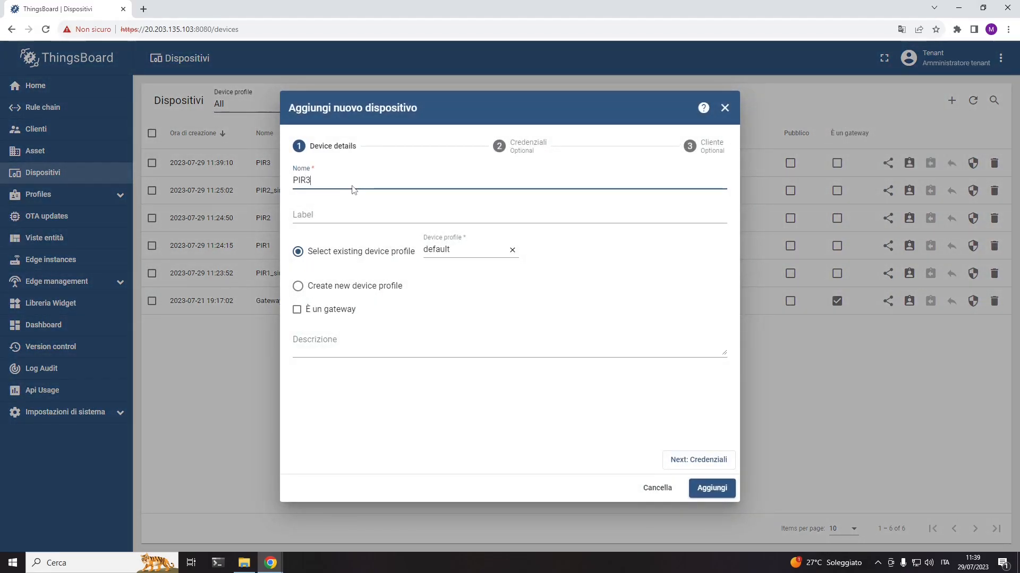
# Confirm creation of the PIR3 device
pyautogui.click(465, 250)
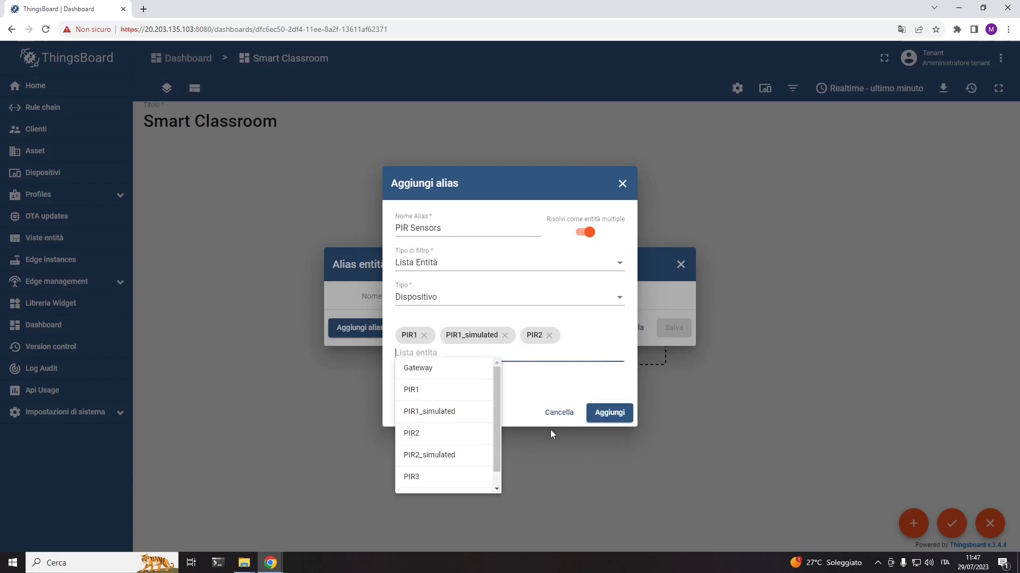
# Confirm the PIR Sensors alias listing PIR1, PIR1_simulated and PIR2
pyautogui.click(608, 412)
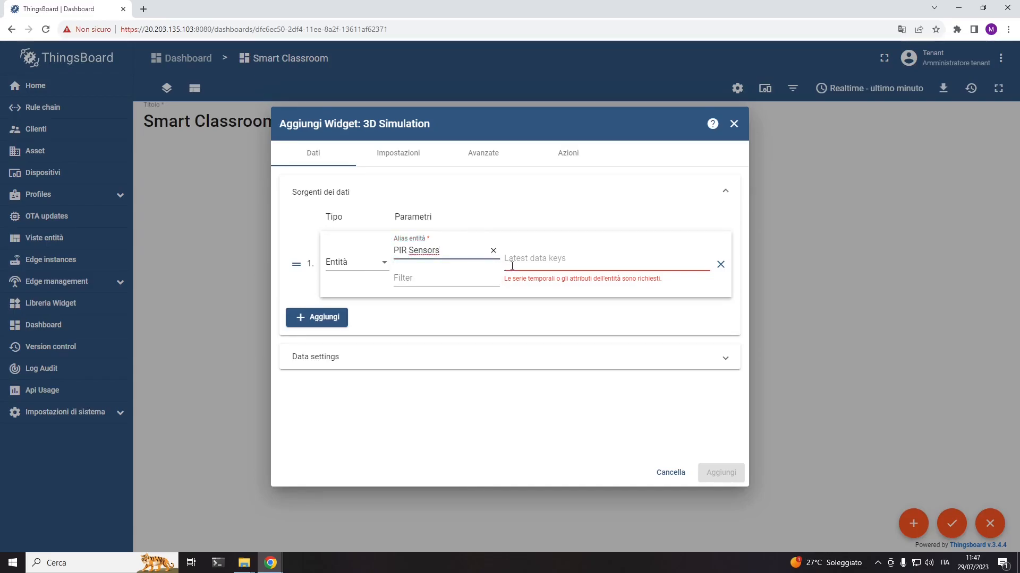
# Add a new 'simulated_presence' telemetry key to the widget's data source
pyautogui.write('simulated_pr')
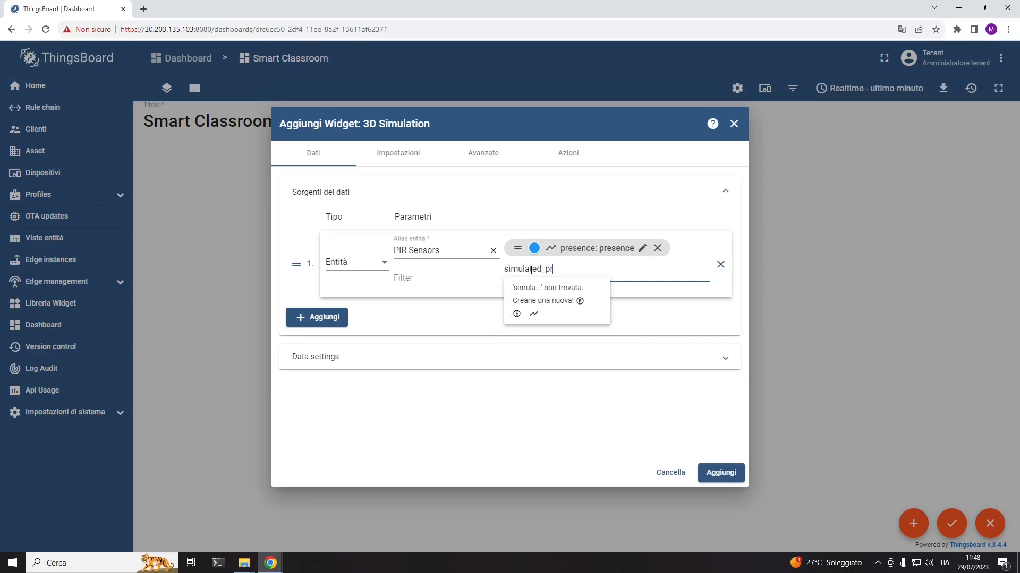
pyautogui.click(483, 153)
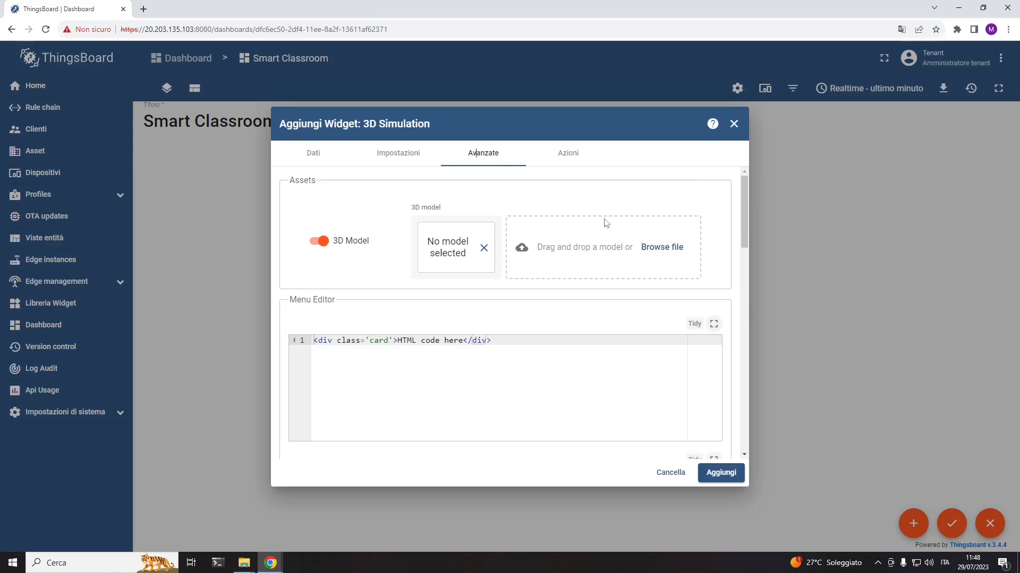
pyautogui.scroll(-3)
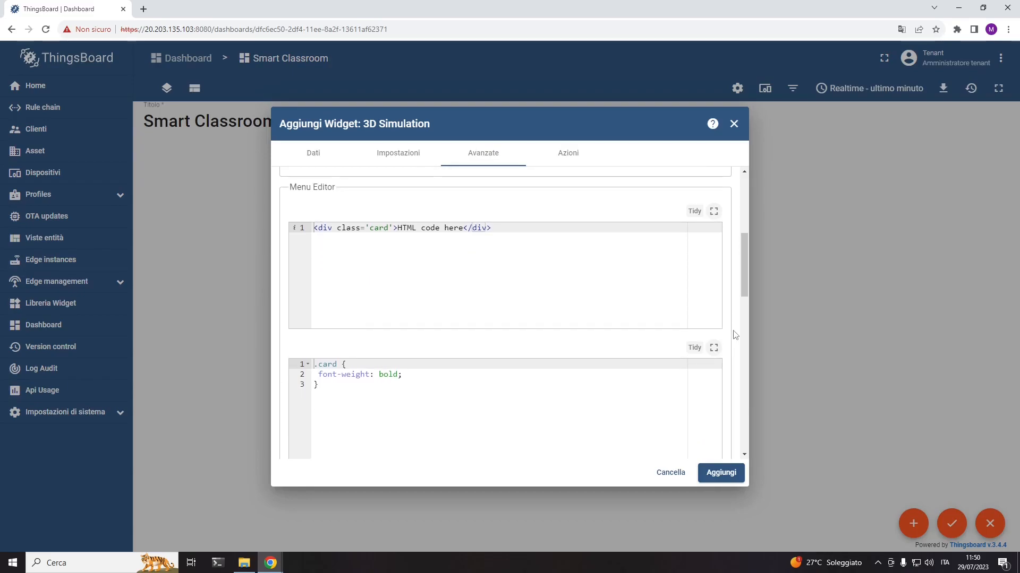
# Fill start.js with the earthquake and PIR war-state code and expand it full screen
pyautogui.scroll(-3)
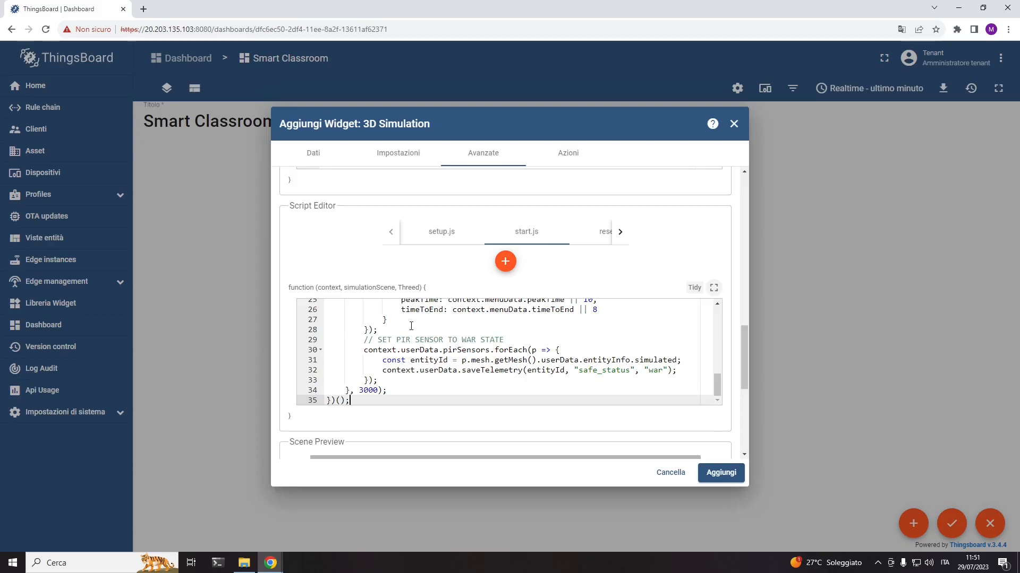
pyautogui.click(713, 287)
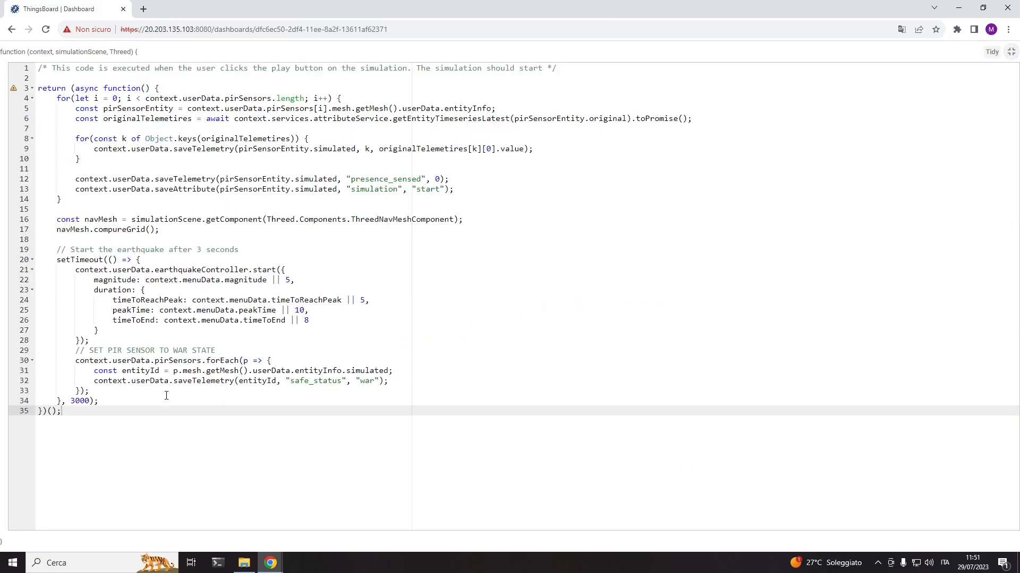